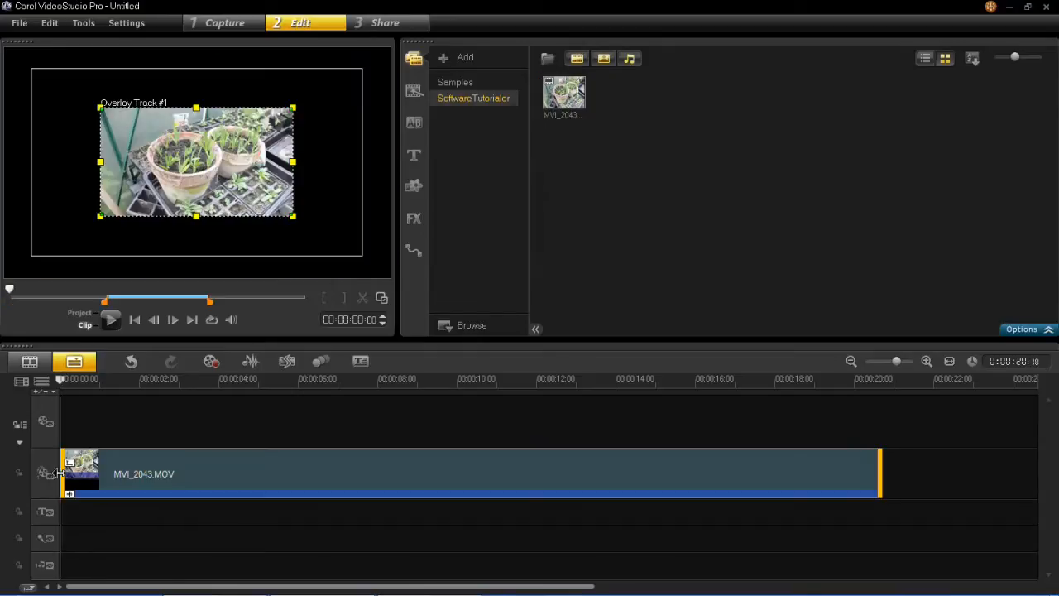
{"action": "mouse_move", "coordinate": [280, 119]}
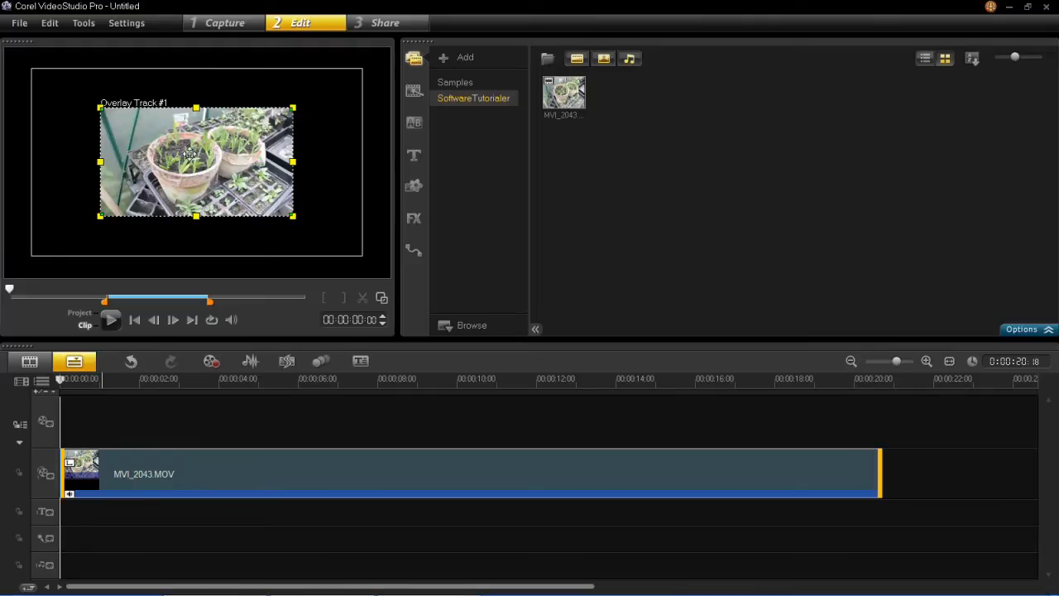
Step: Fit the potted-seedlings overlay clip to fill the whole preview screen via its context menu
{"action": "right_click", "coordinate": [190, 158]}
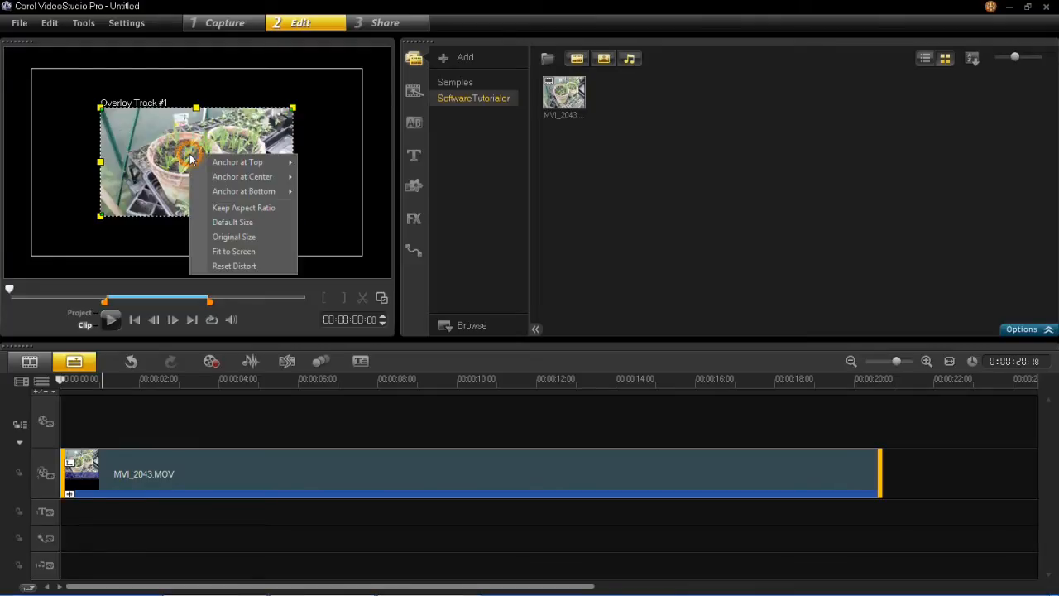
{"action": "mouse_move", "coordinate": [233, 252]}
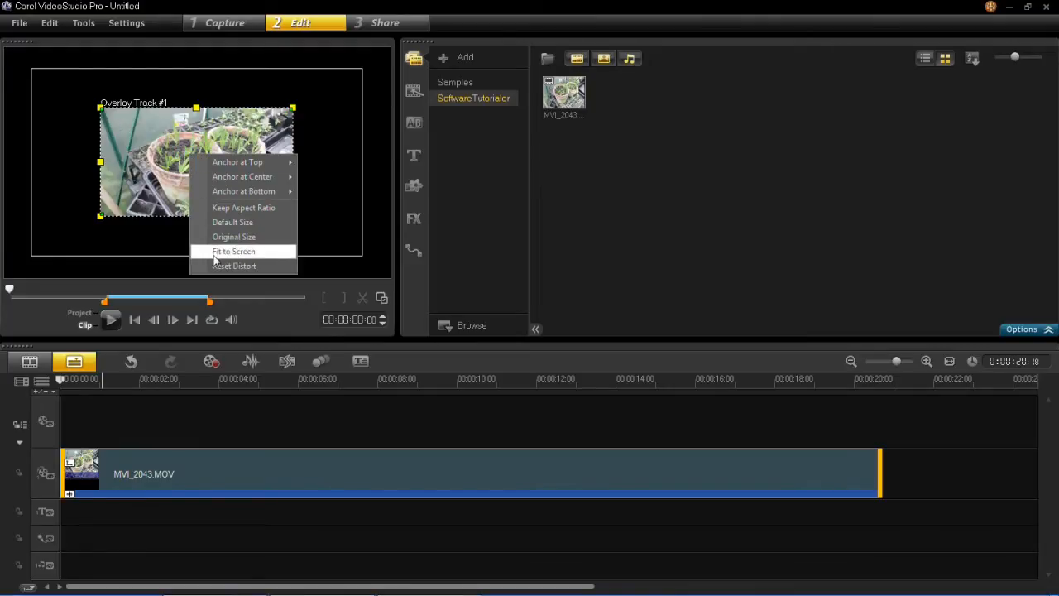
{"action": "left_click", "coordinate": [233, 252]}
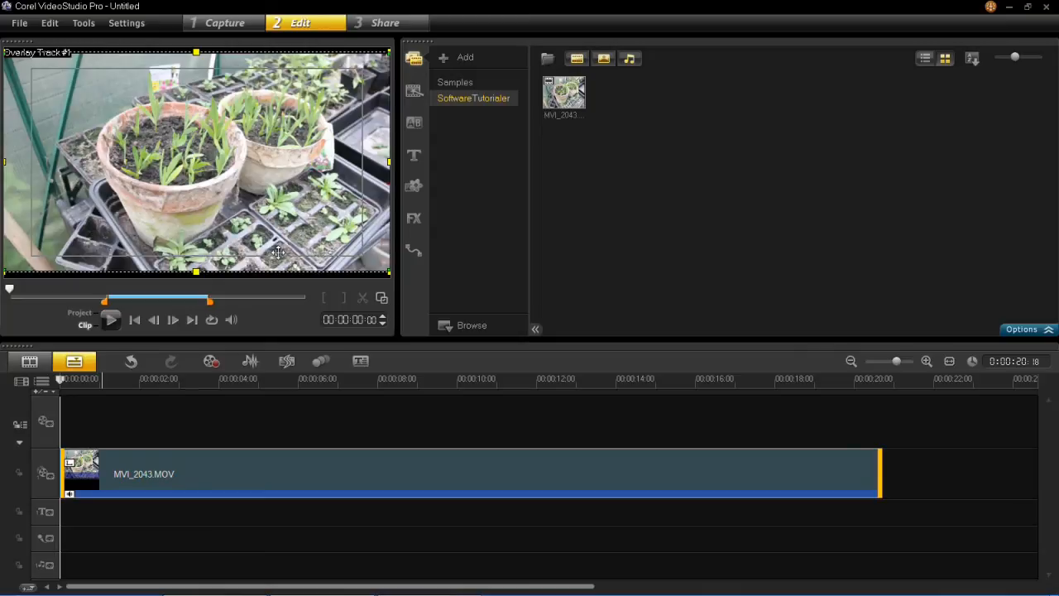
{"action": "left_click", "coordinate": [126, 24]}
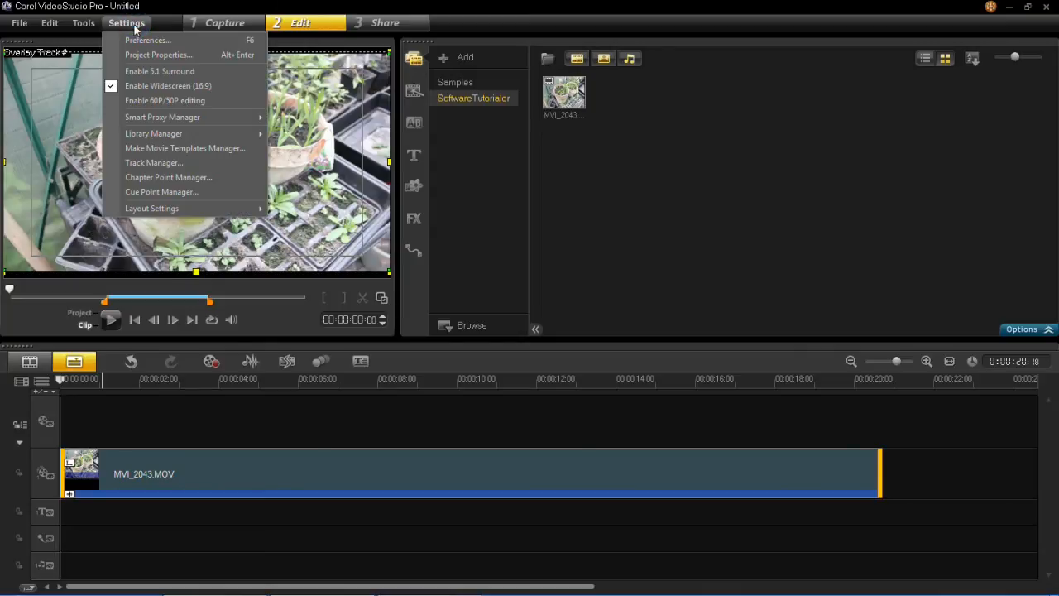
Step: In Preferences > Edit, enable 'Use Fit-to-Screen as default size in Overlay Track' and confirm
{"action": "left_click", "coordinate": [147, 39]}
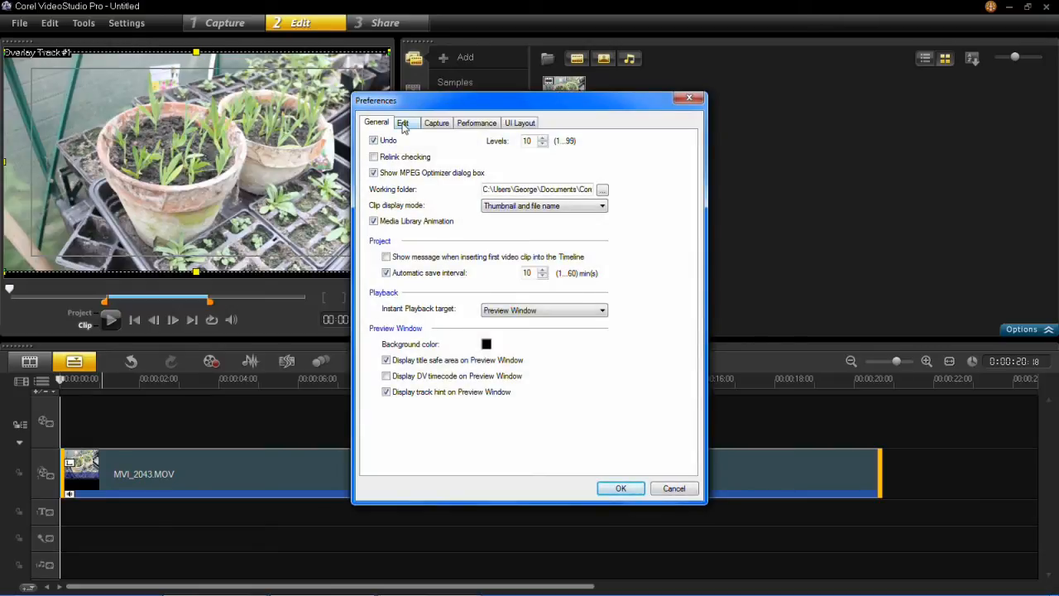
{"action": "left_click", "coordinate": [404, 122]}
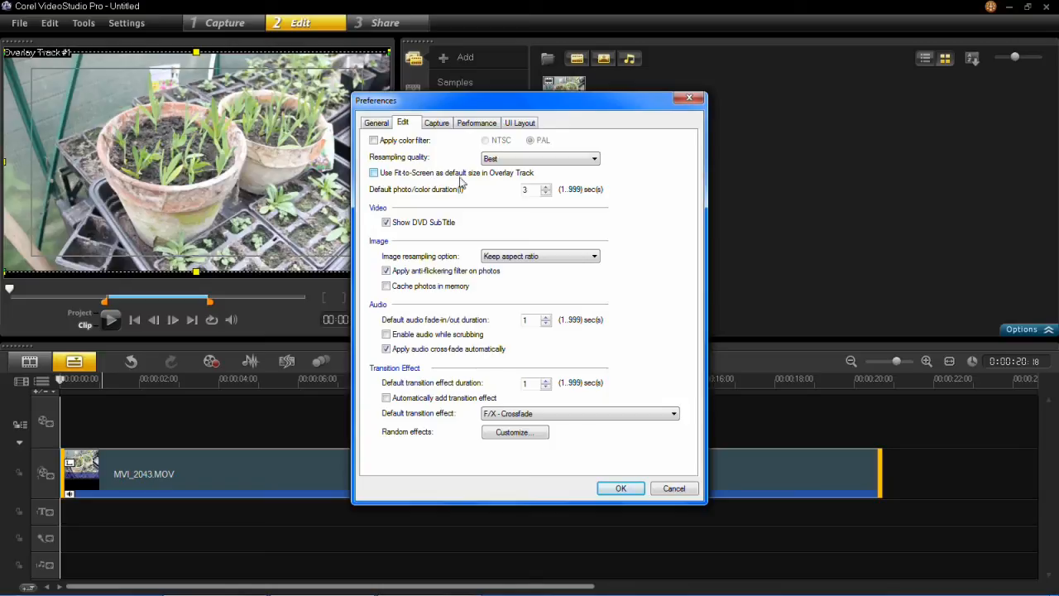
{"action": "left_click", "coordinate": [374, 172]}
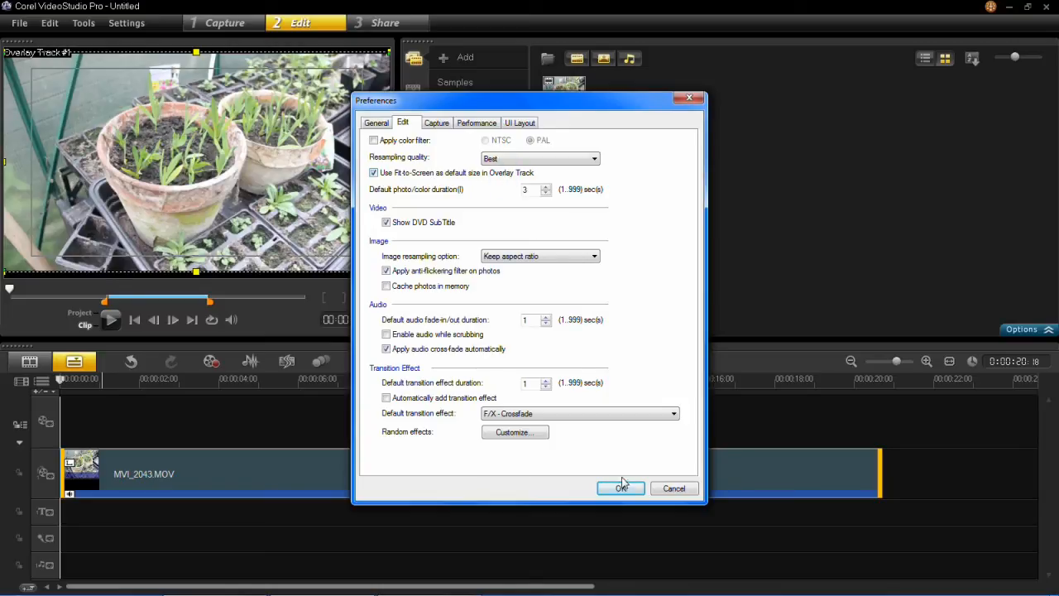
{"action": "left_click", "coordinate": [621, 488]}
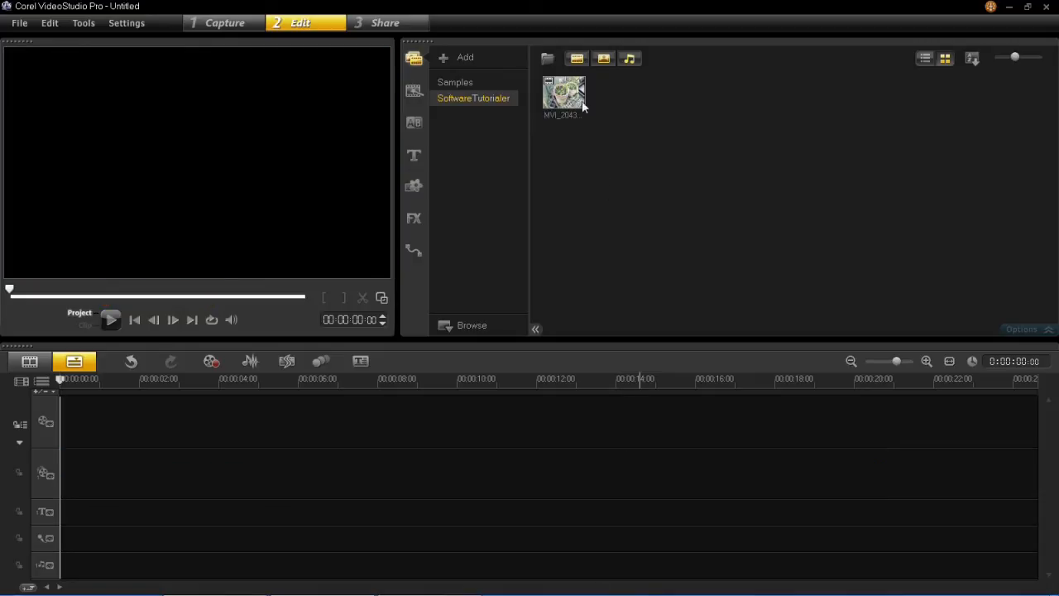
Step: Drag MVI_2043.MOV from the library to the start of the Overlay Track
{"action": "left_click_drag", "start_coordinate": [563, 93], "coordinate": [477, 472]}
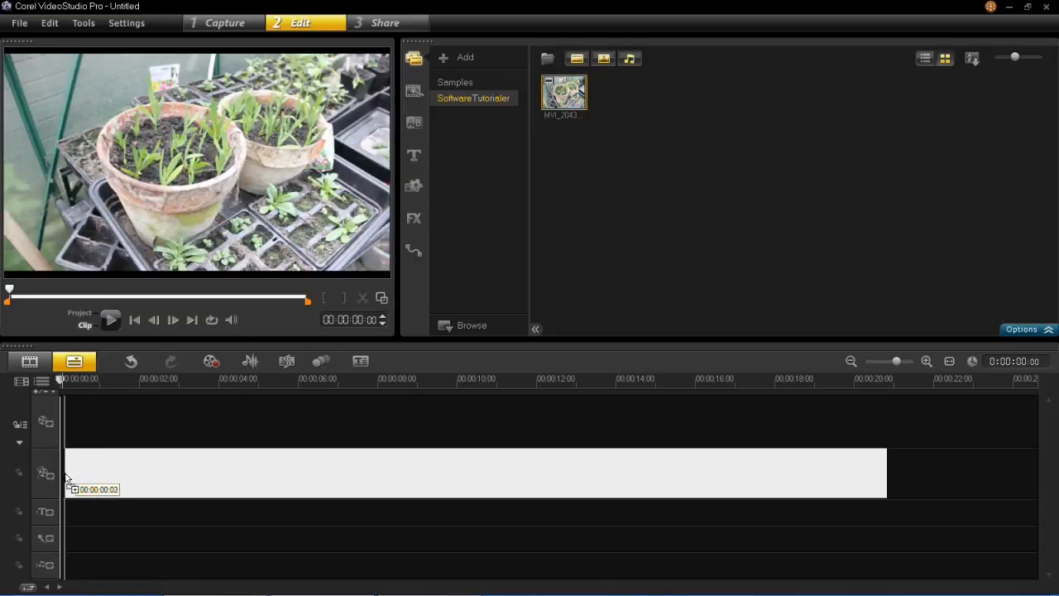
{"action": "left_click_drag", "start_coordinate": [562, 91], "coordinate": [472, 473]}
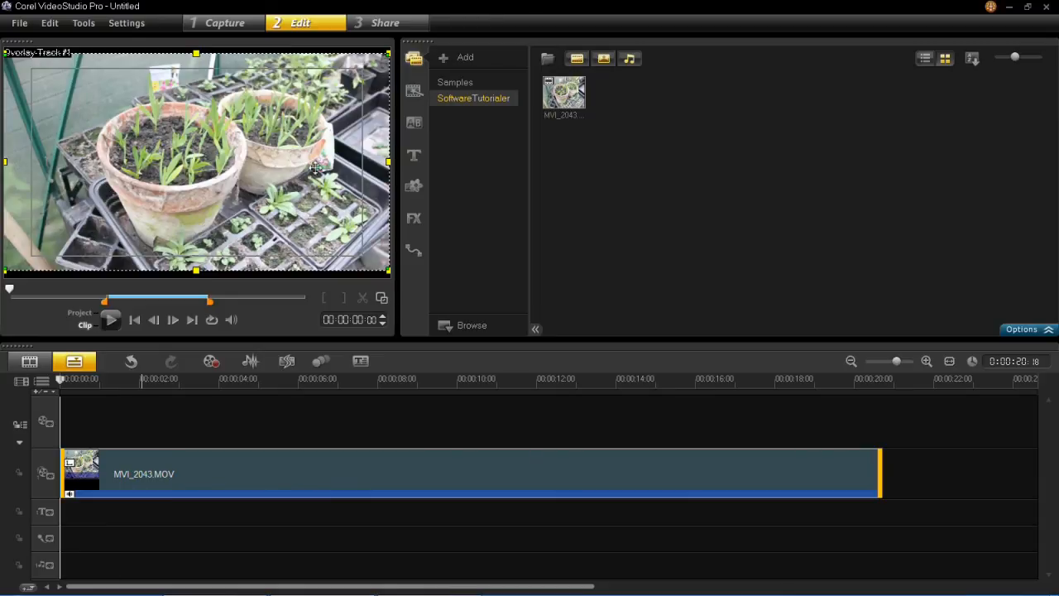
{"action": "mouse_move", "coordinate": [476, 180]}
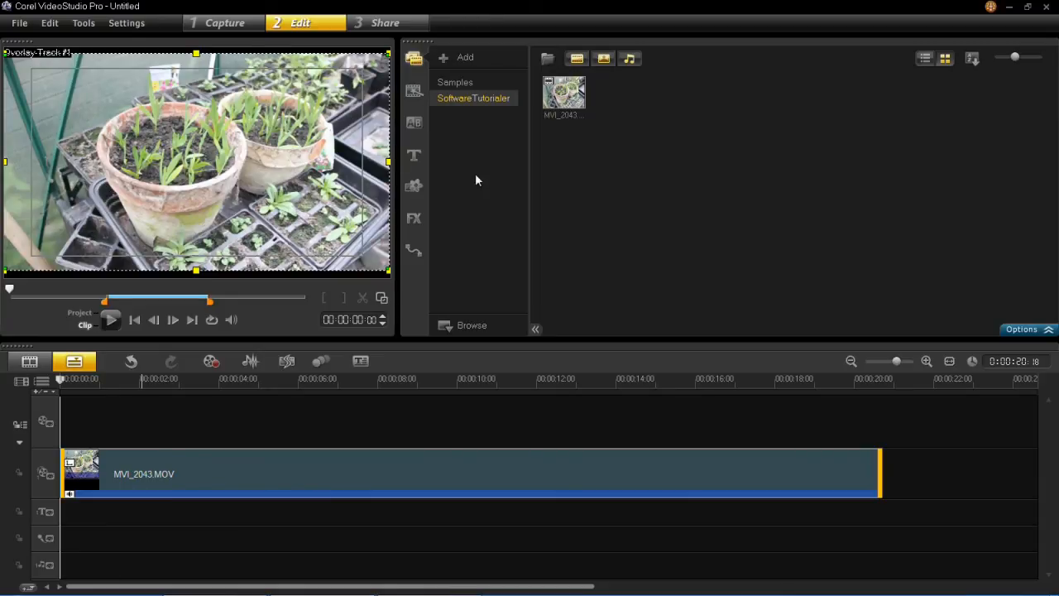